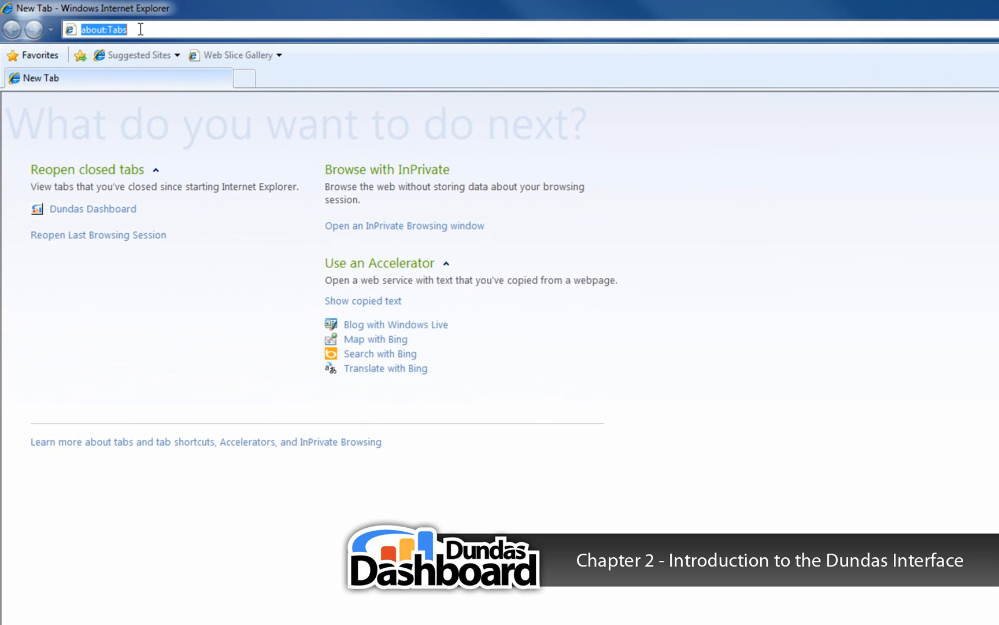
- Bring up the Dundas Dashboard login page with admin and a password entered
left_click(93, 208)
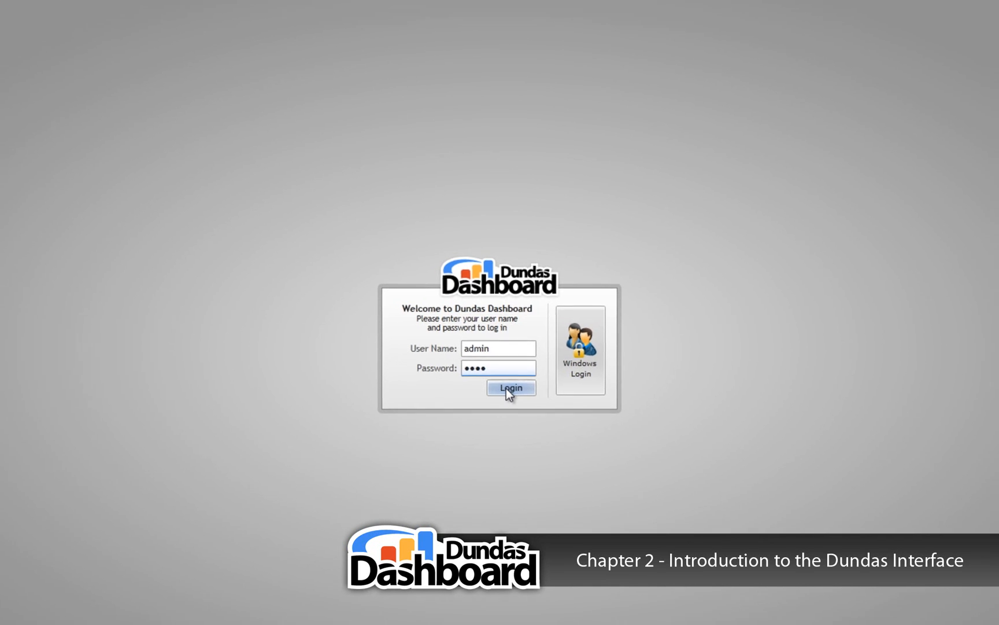
- Log in as admin and reach the Home page with the Design Explorer
left_click(510, 387)
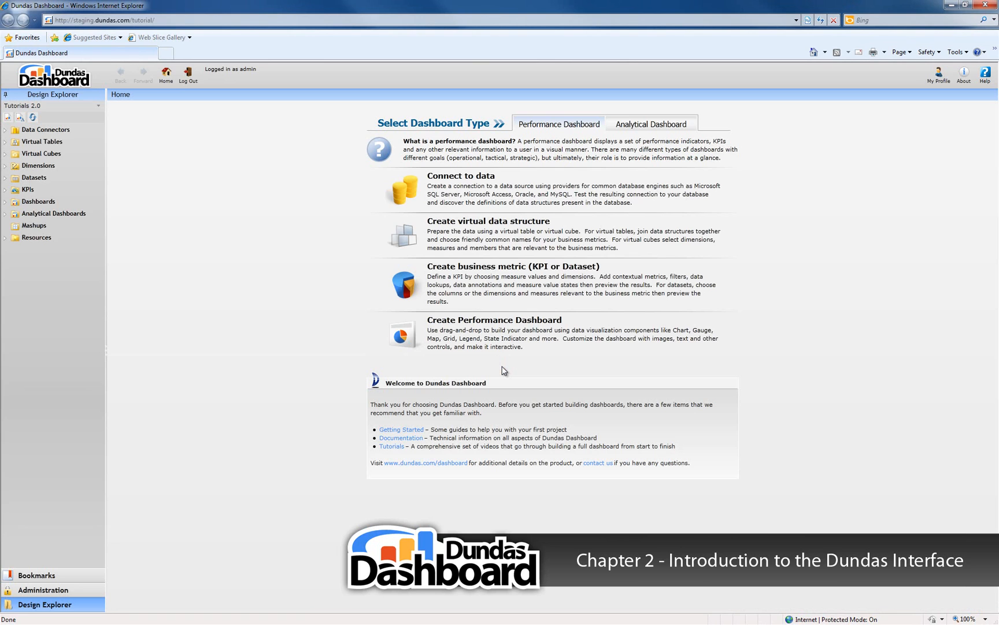
mouse_move(264, 135)
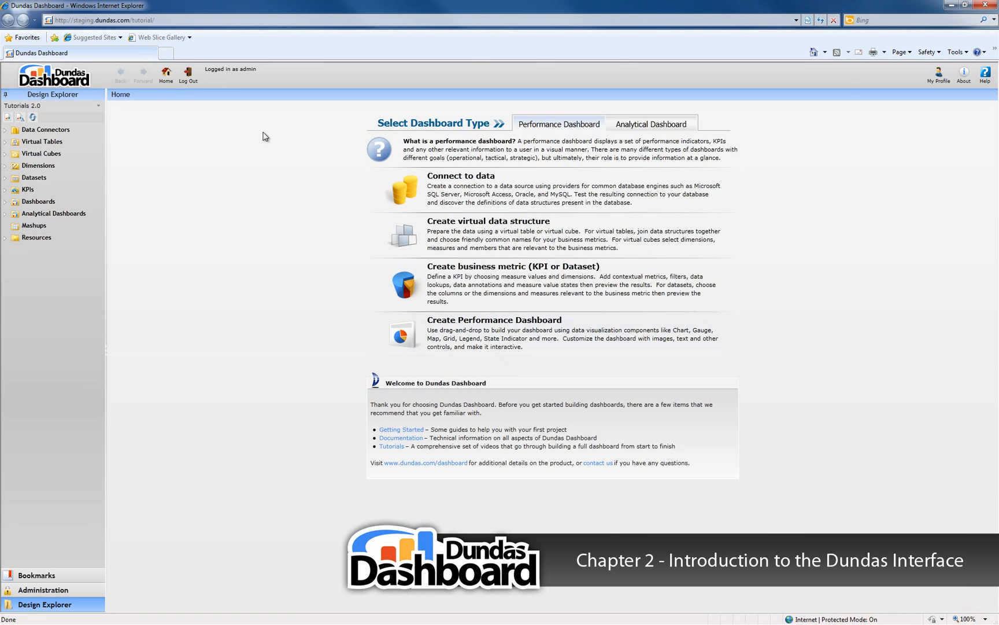
mouse_move(528, 79)
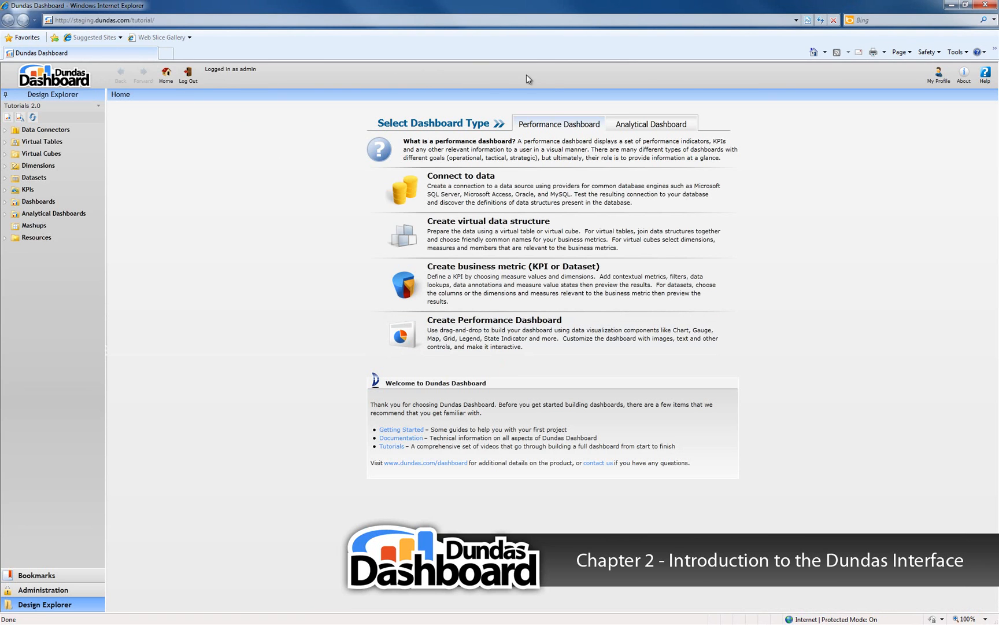
mouse_move(566, 77)
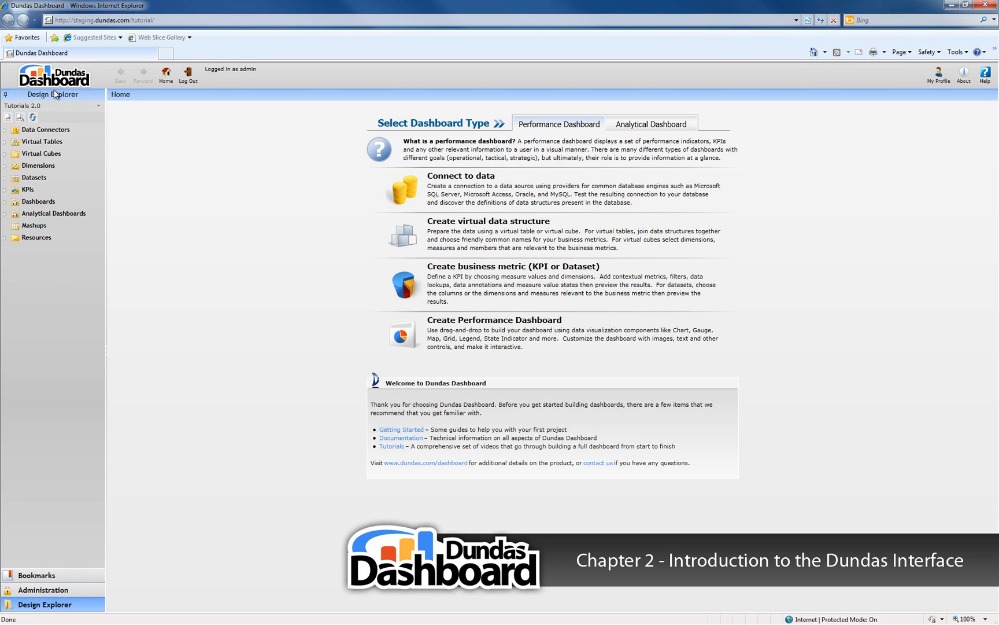
mouse_move(264, 391)
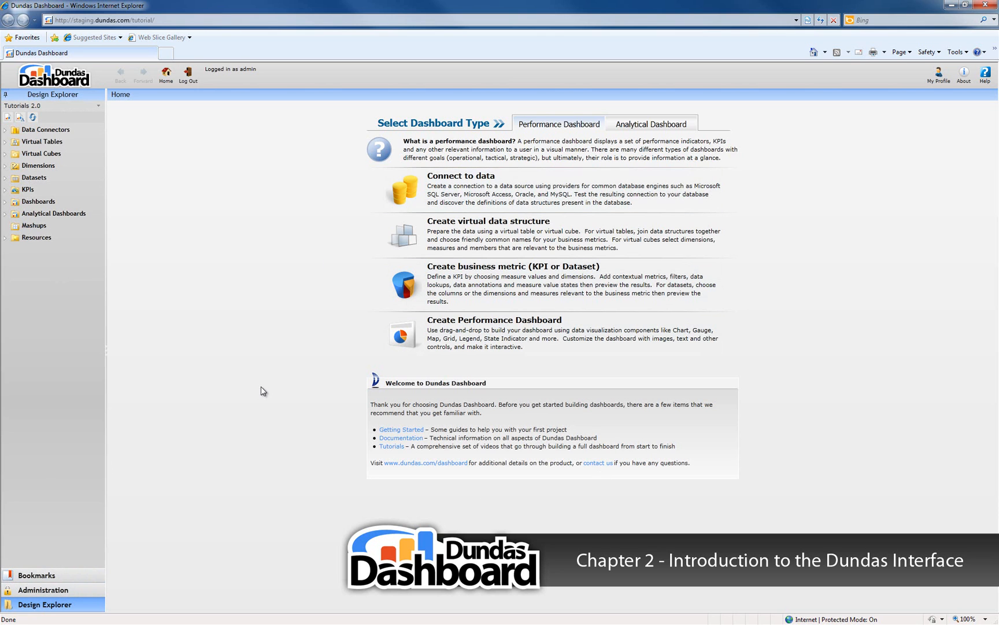
mouse_move(742, 298)
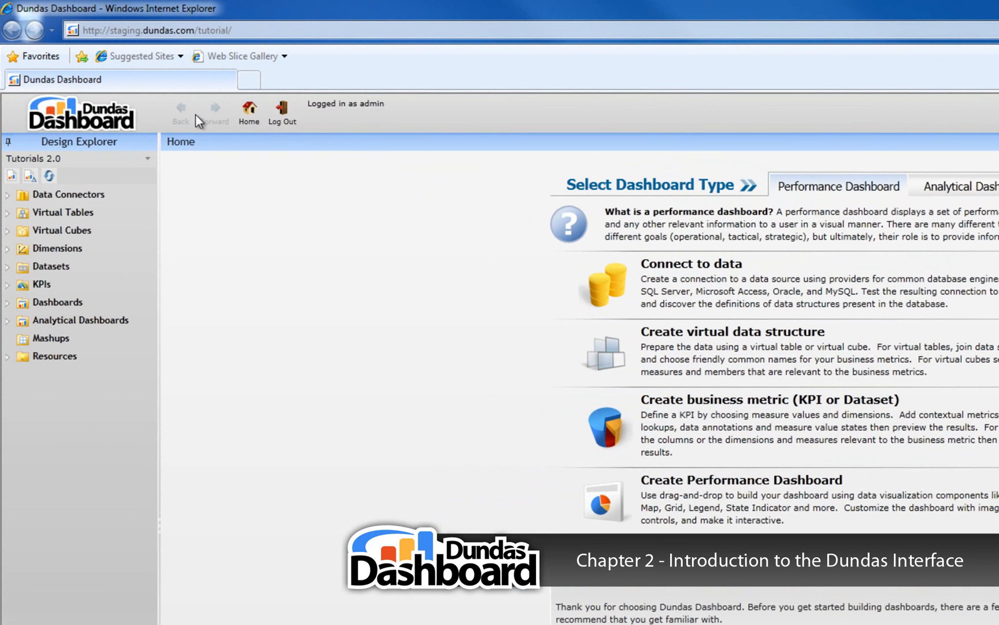
mouse_move(379, 124)
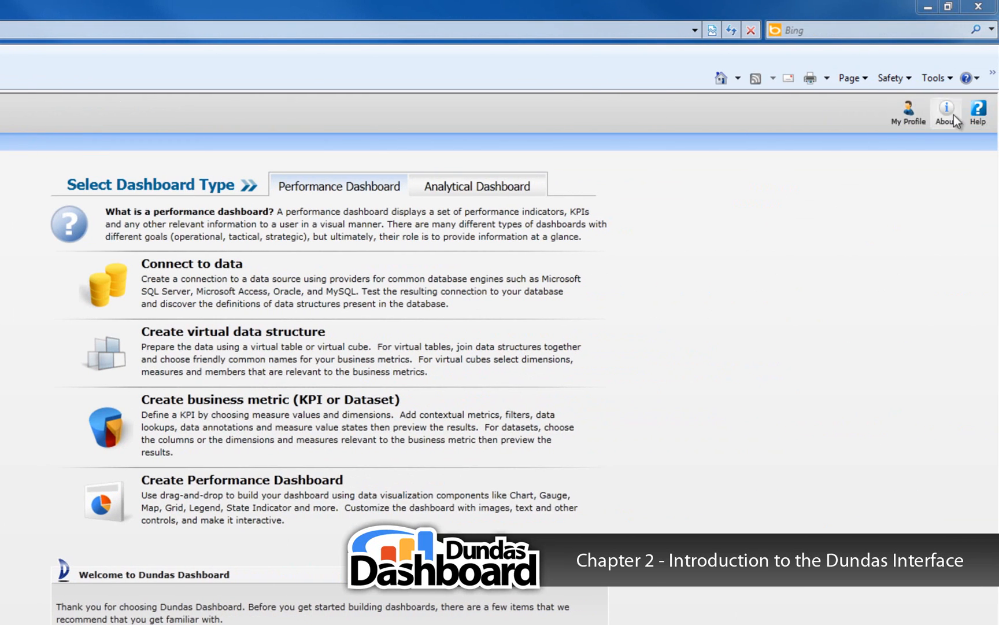
mouse_move(964, 127)
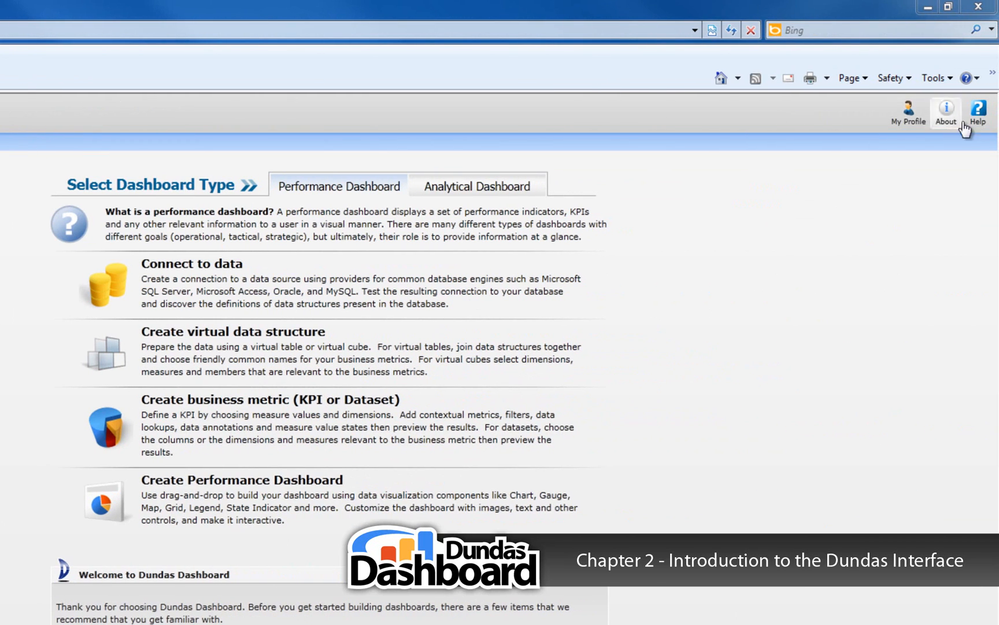
mouse_move(978, 110)
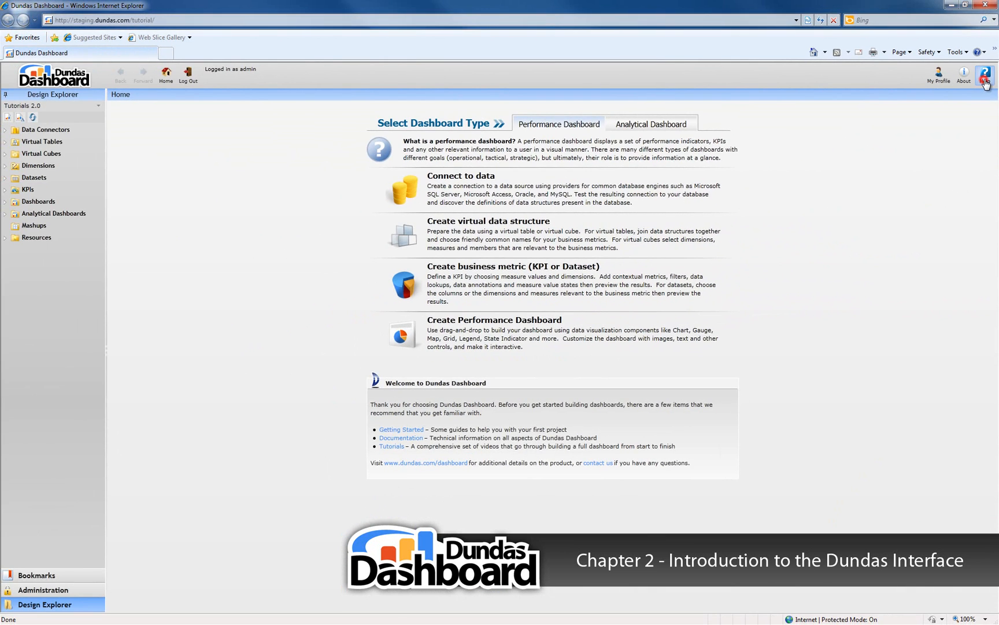
left_click(986, 73)
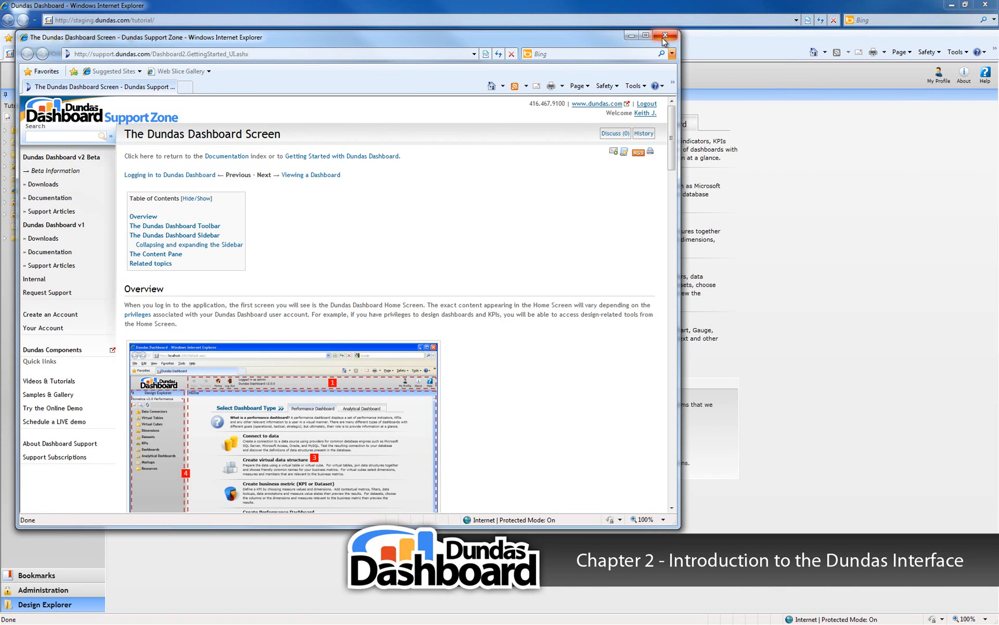
left_click(667, 36)
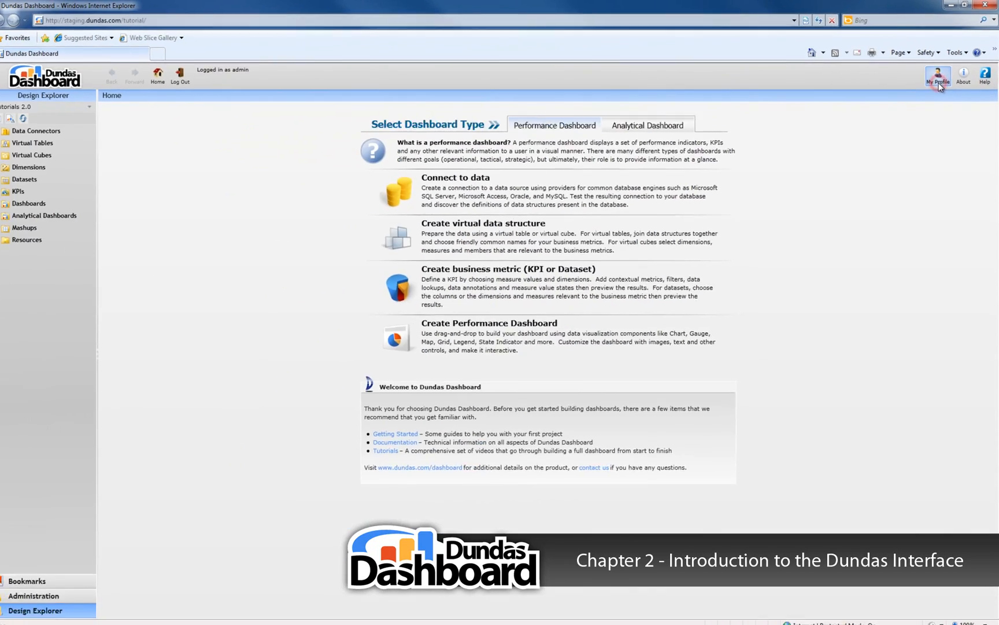
left_click(938, 78)
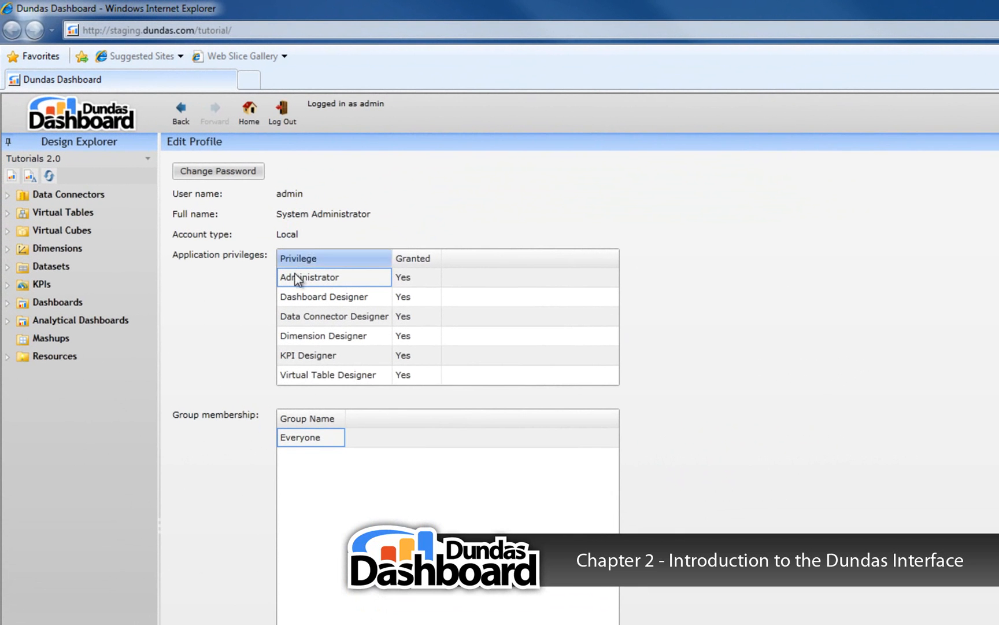
mouse_move(321, 207)
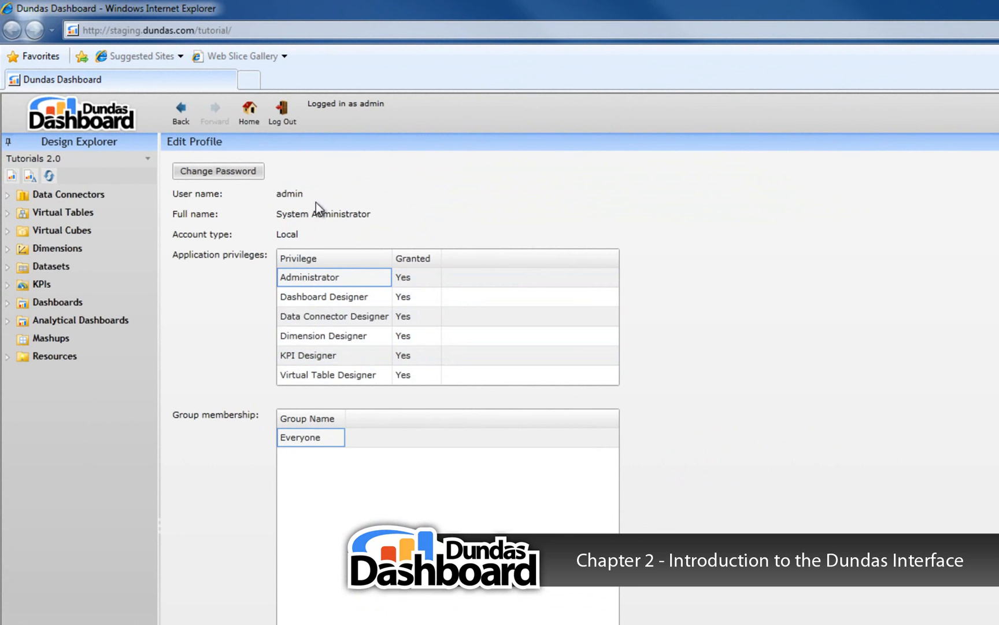
mouse_move(288, 176)
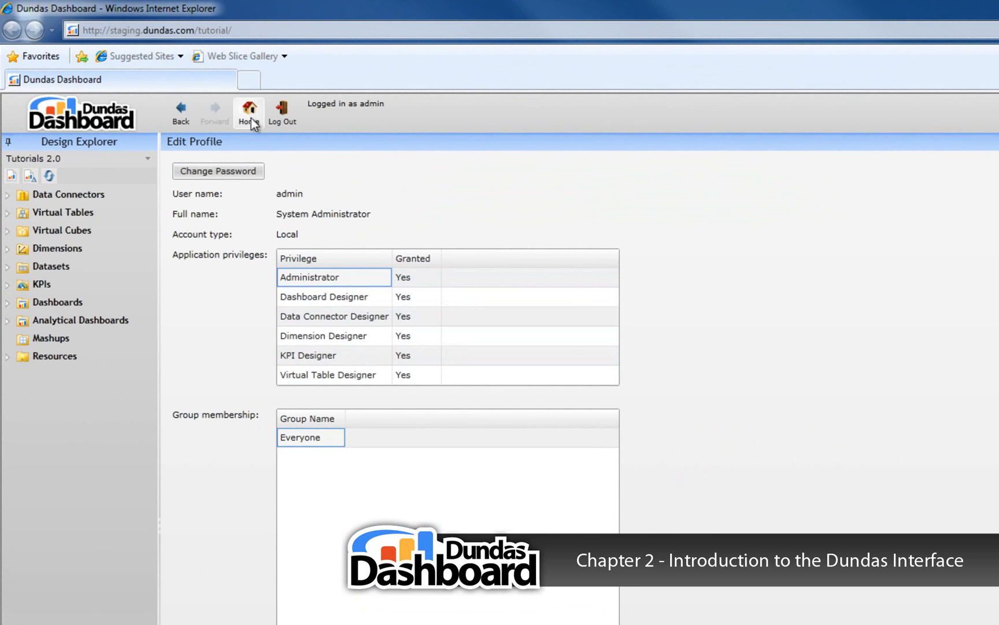
left_click(248, 114)
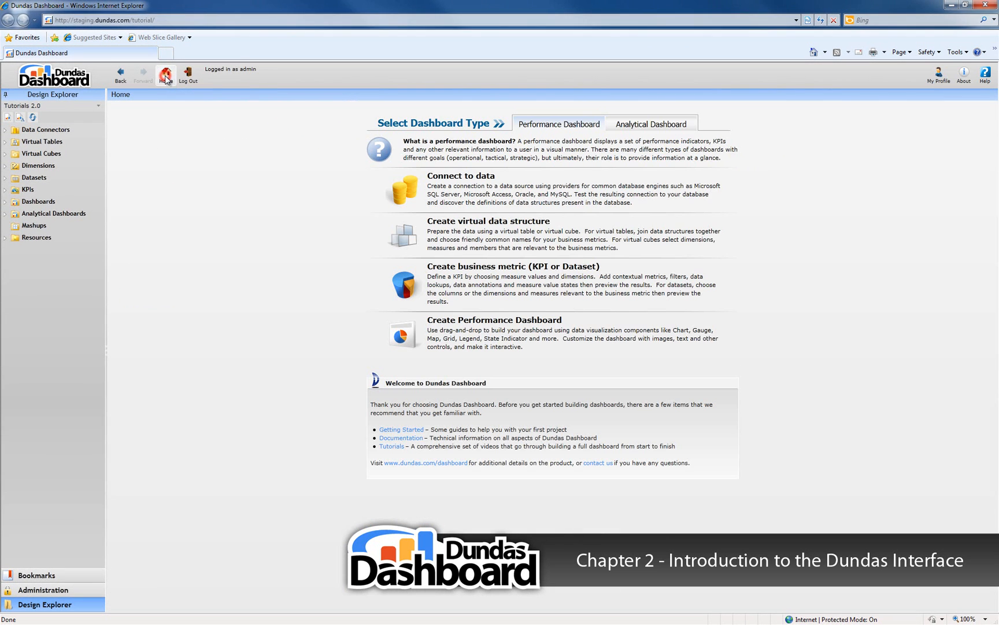
mouse_move(165, 75)
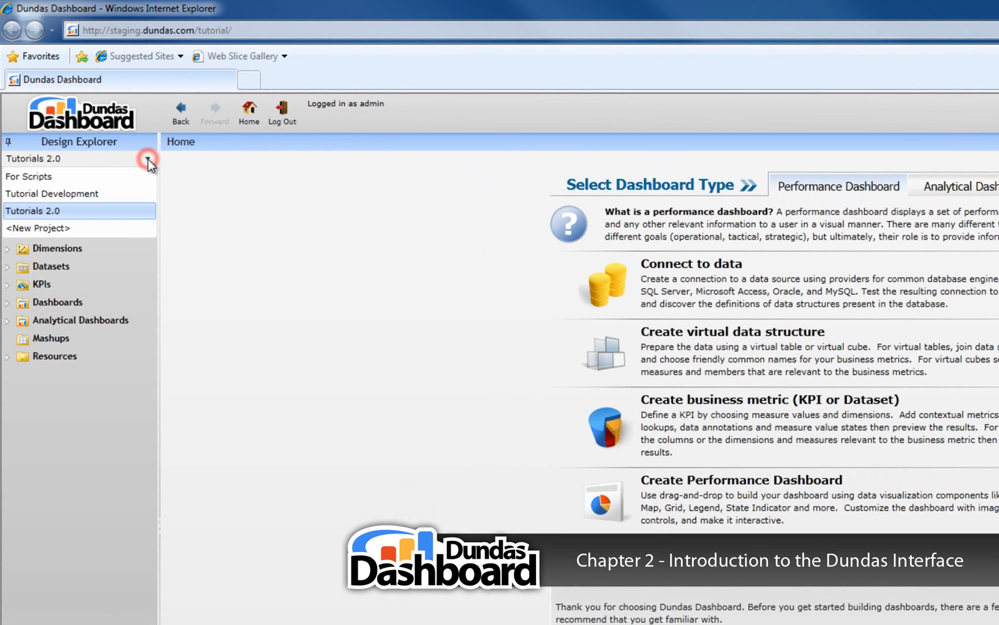
left_click(148, 159)
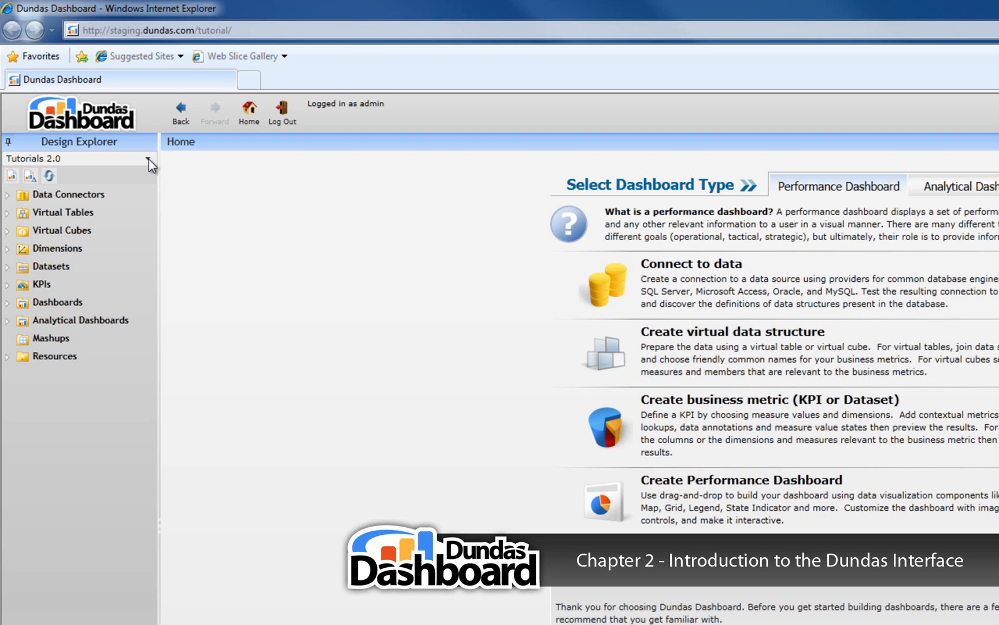
mouse_move(85, 219)
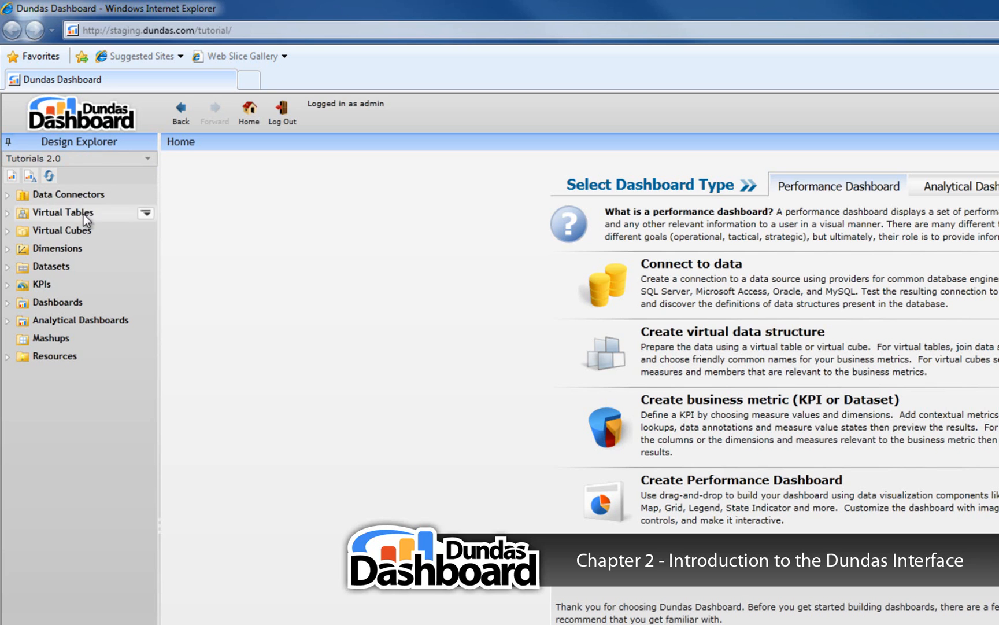
mouse_move(41, 291)
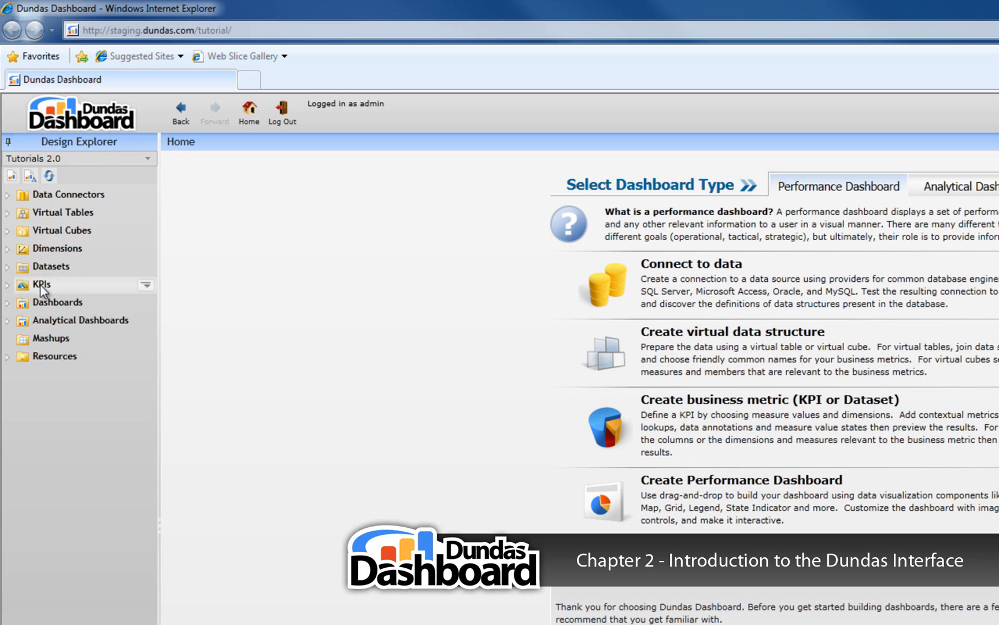
mouse_move(61, 362)
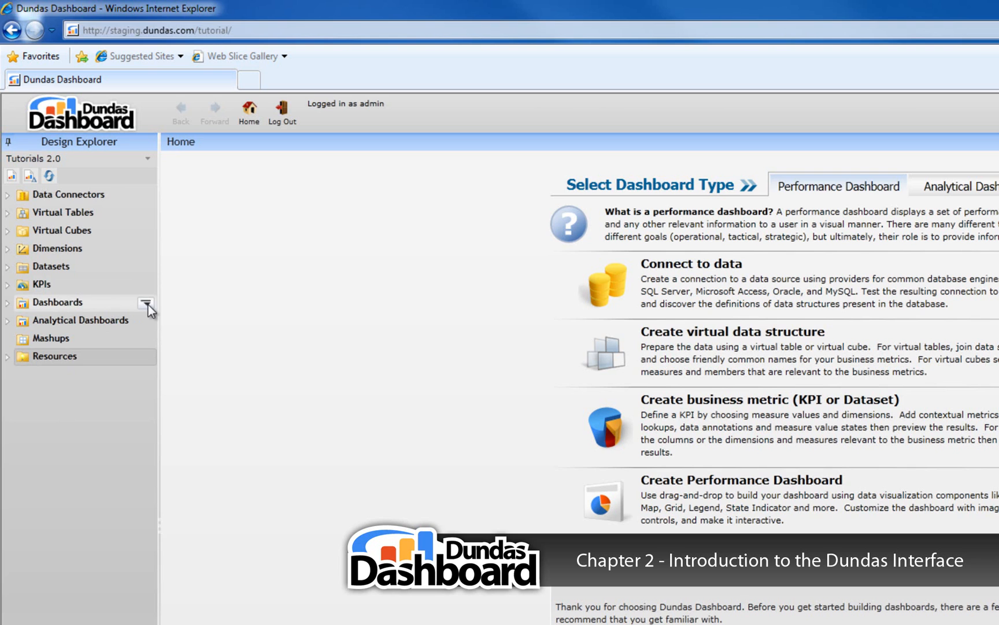
left_click(145, 303)
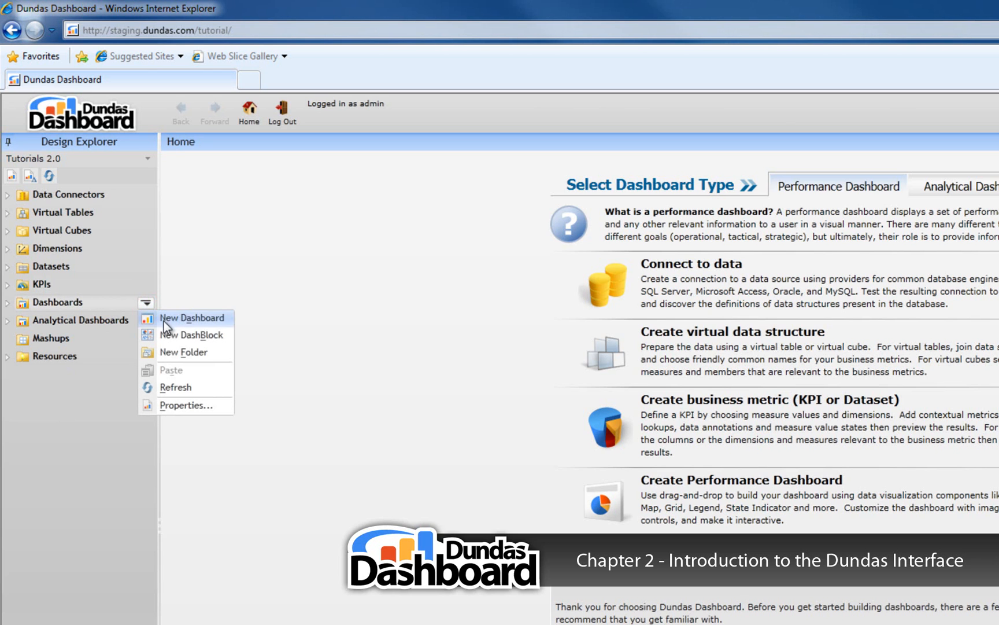
mouse_move(183, 352)
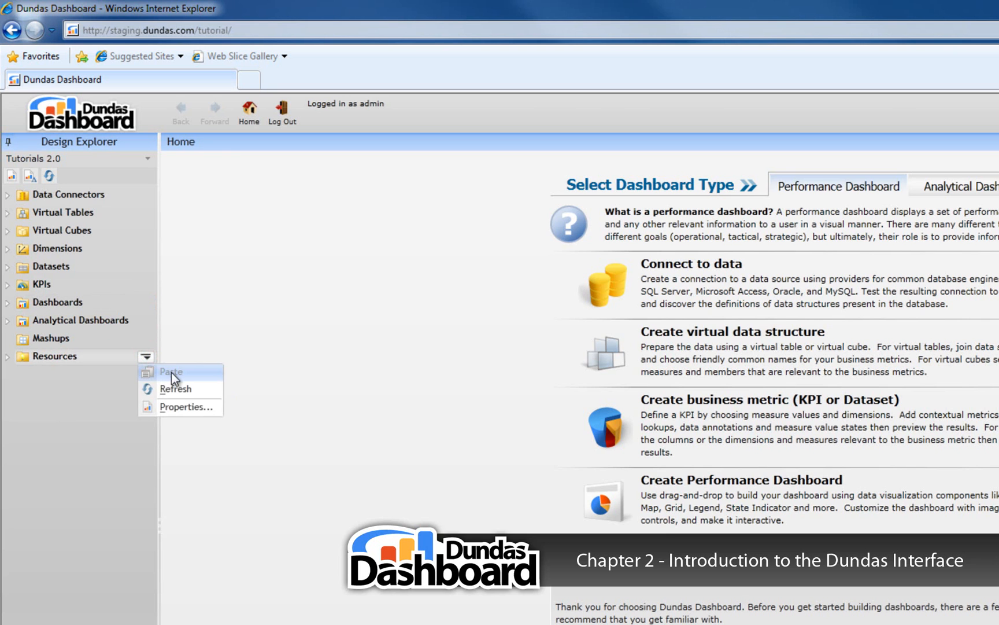
mouse_move(86, 363)
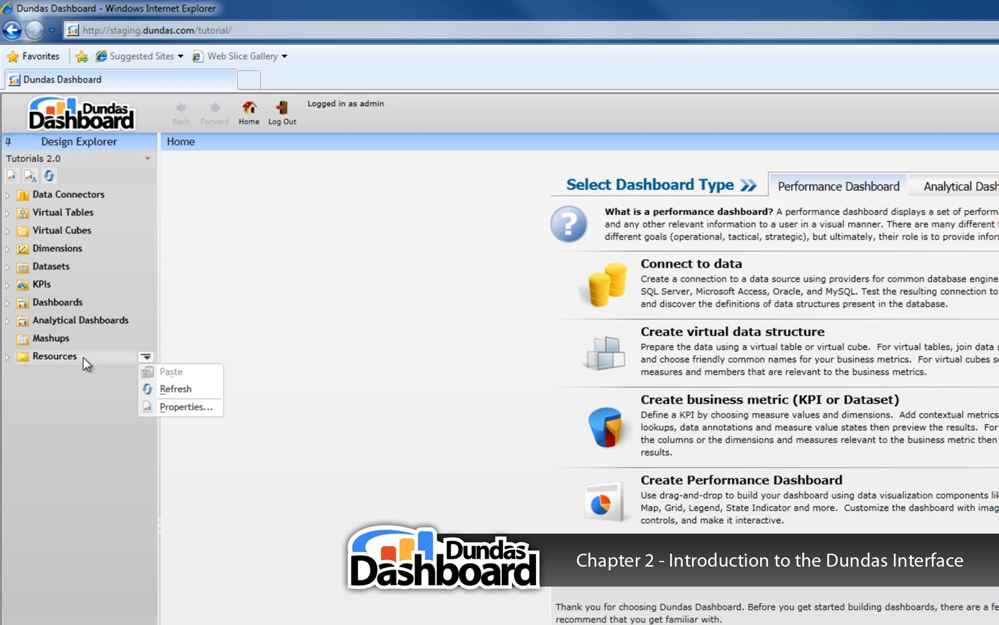
left_click(60, 361)
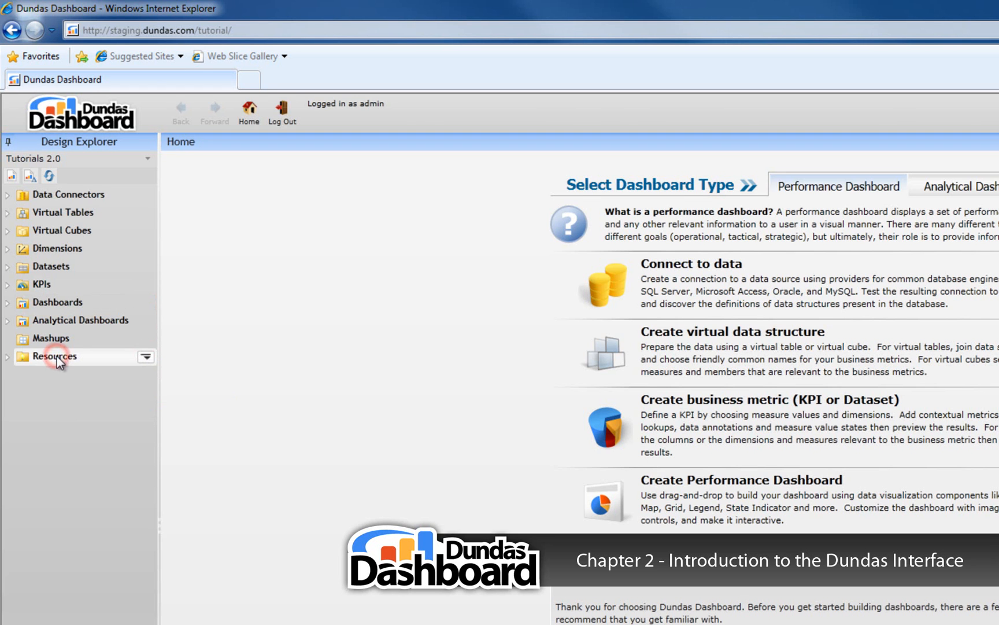
scroll("down", 3)
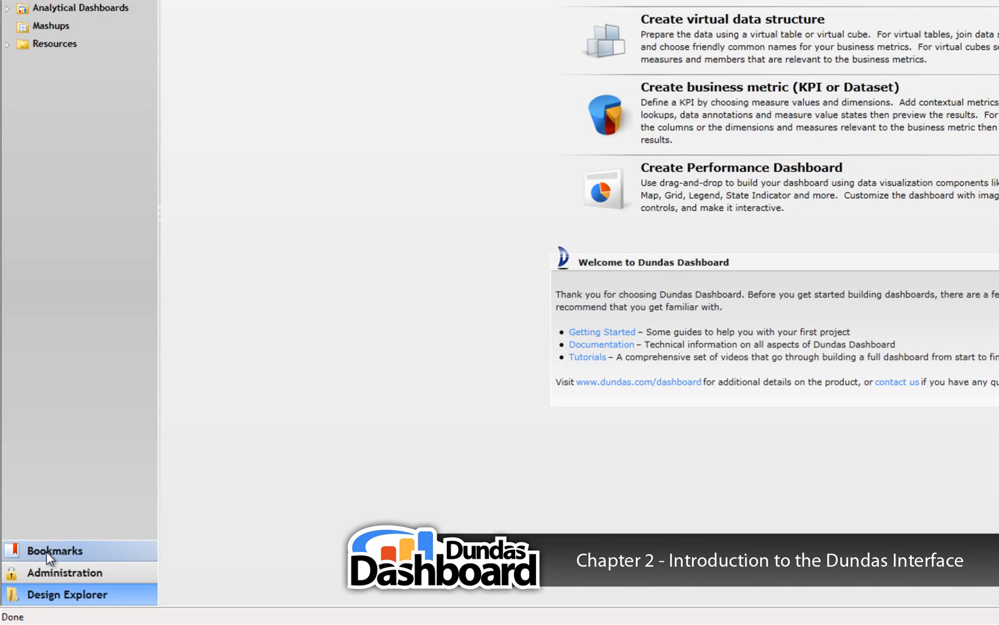
mouse_move(63, 571)
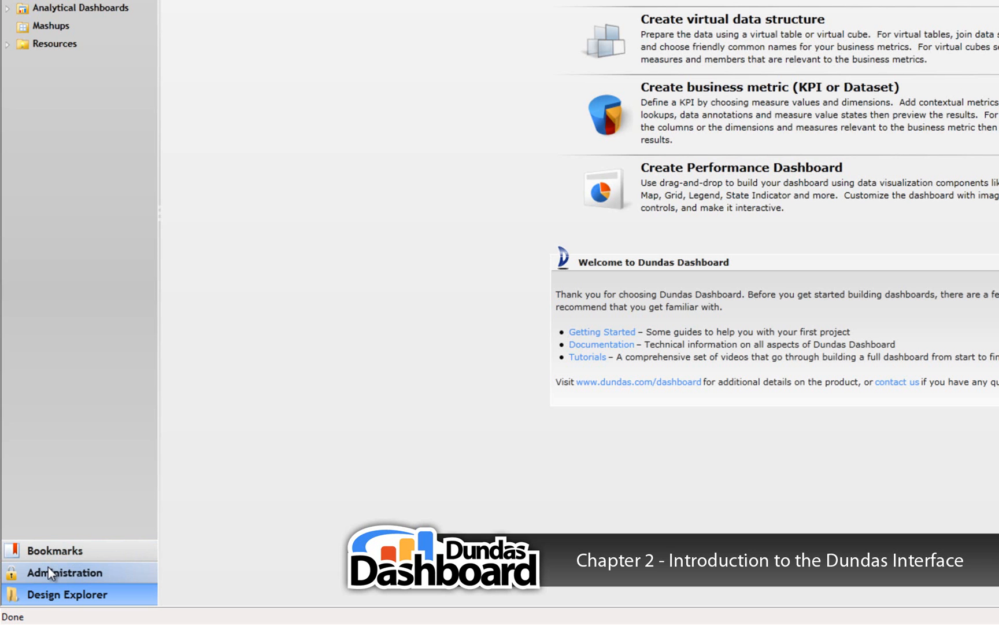
left_click(64, 594)
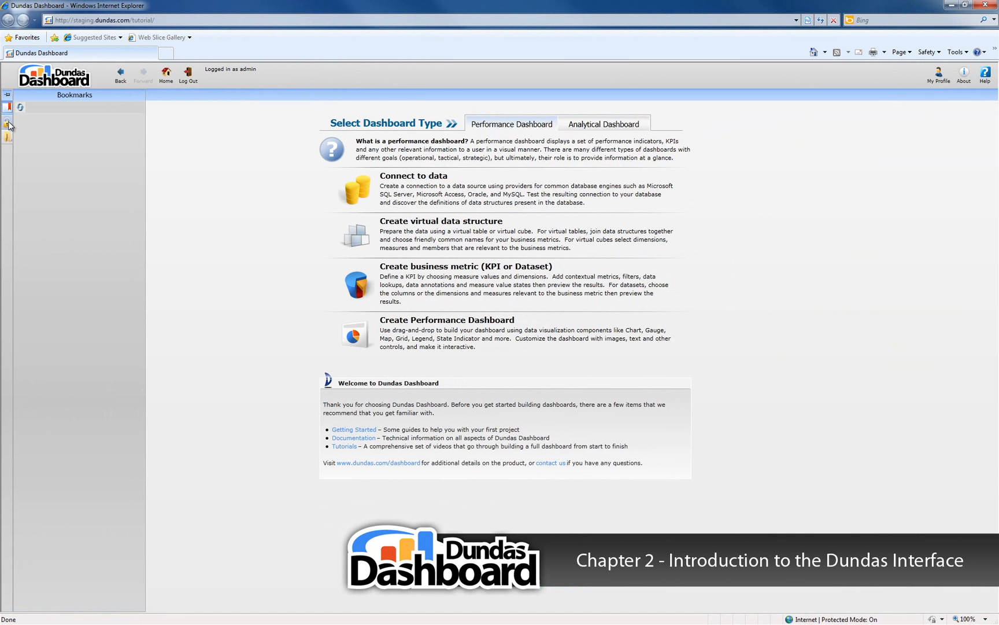
left_click(7, 125)
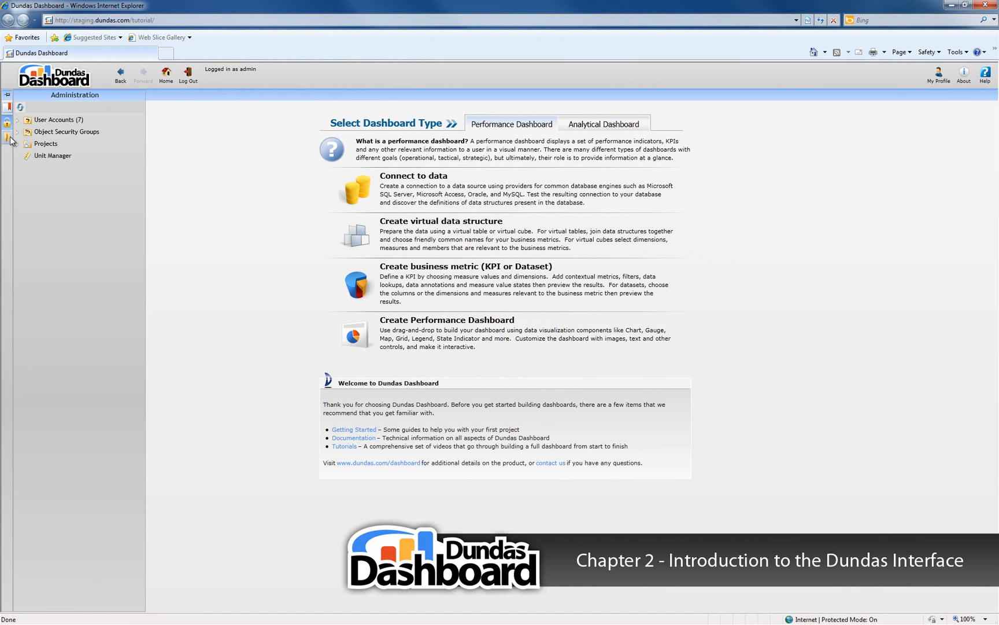
left_click(9, 139)
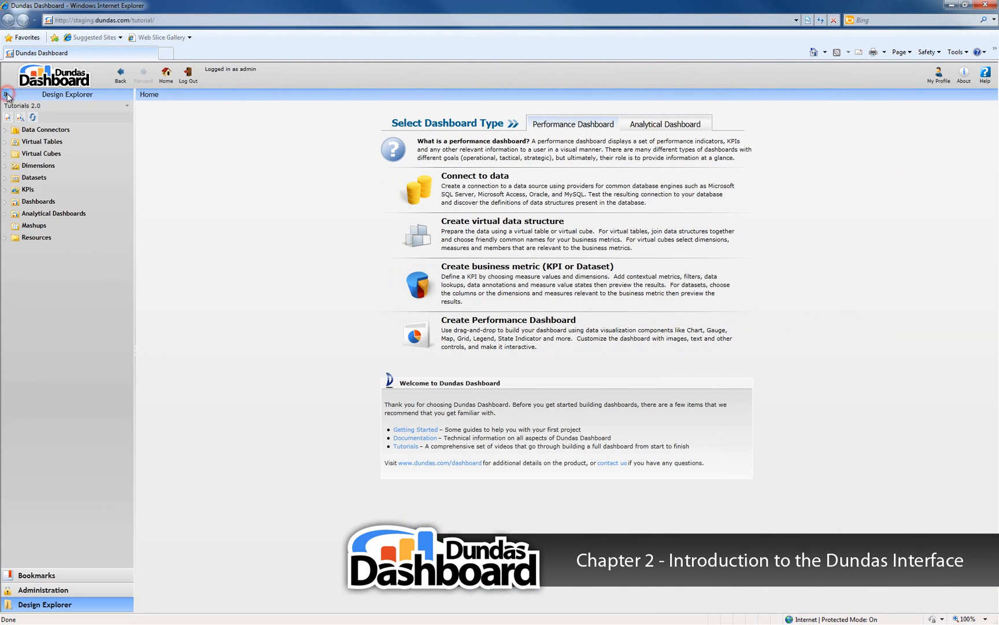
mouse_move(319, 151)
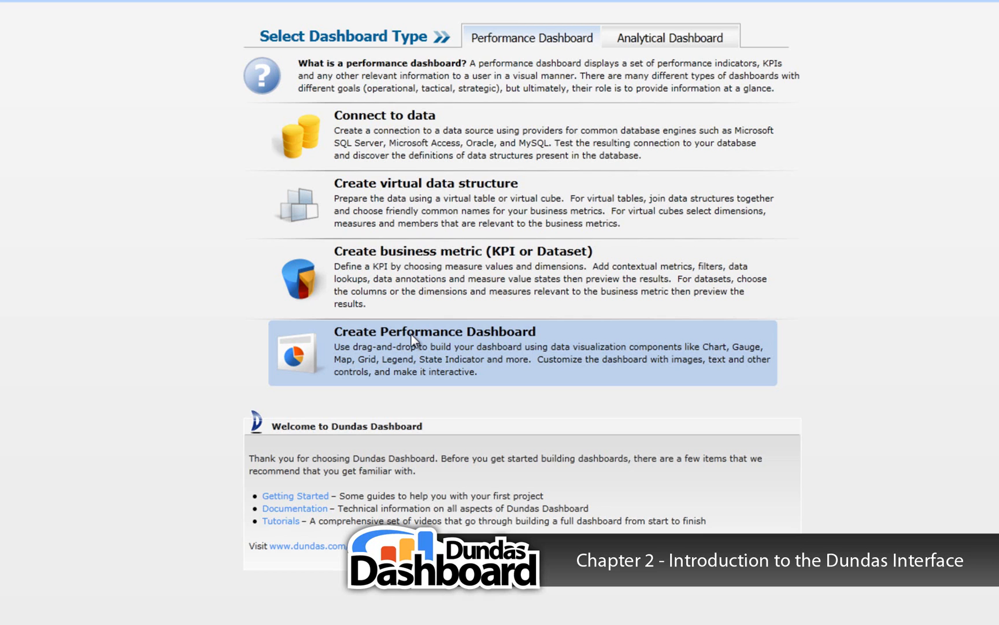
mouse_move(263, 444)
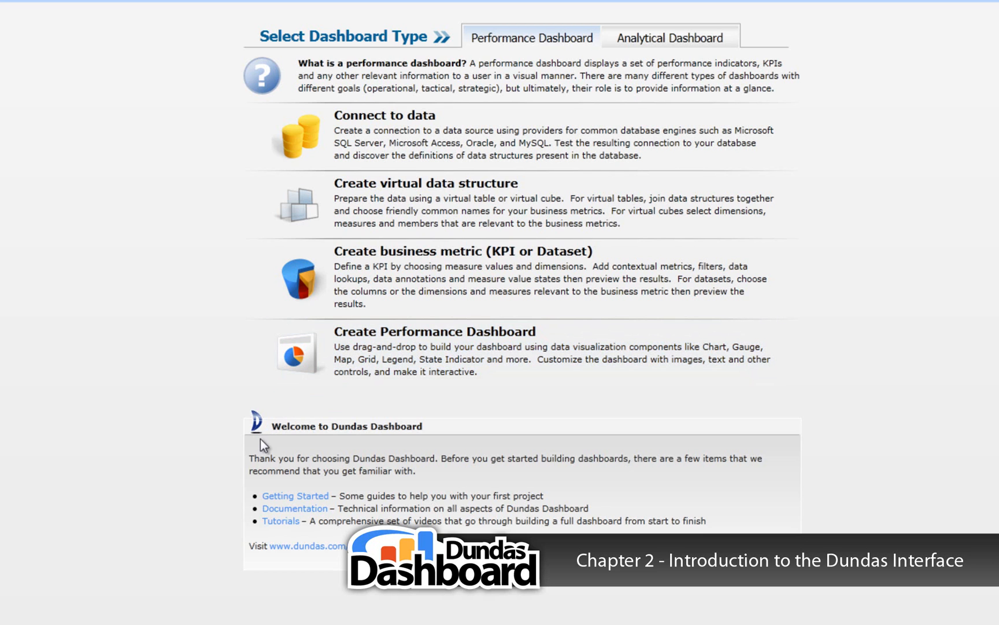
mouse_move(306, 547)
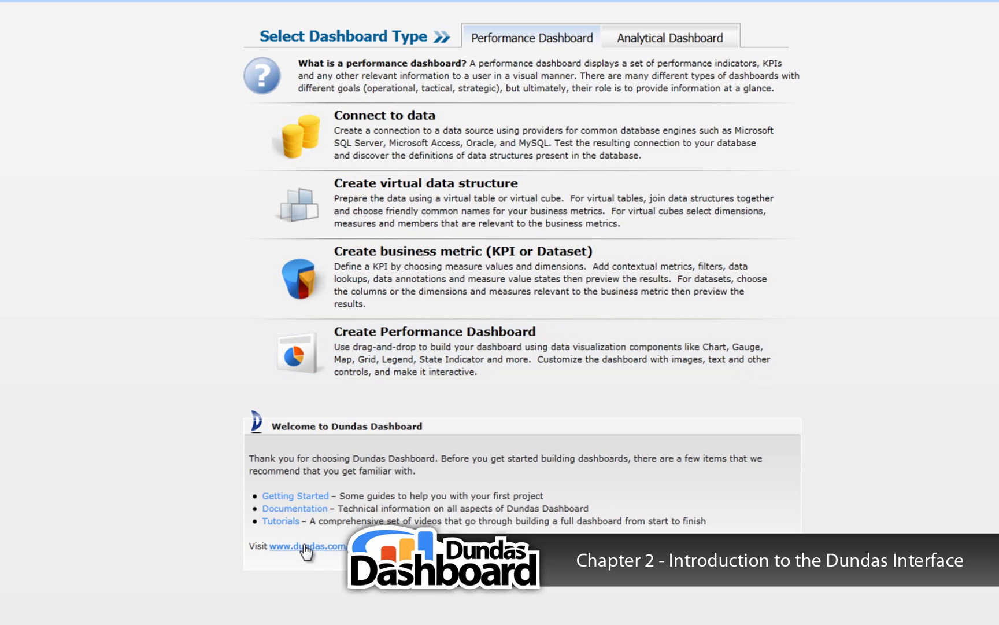
mouse_move(202, 543)
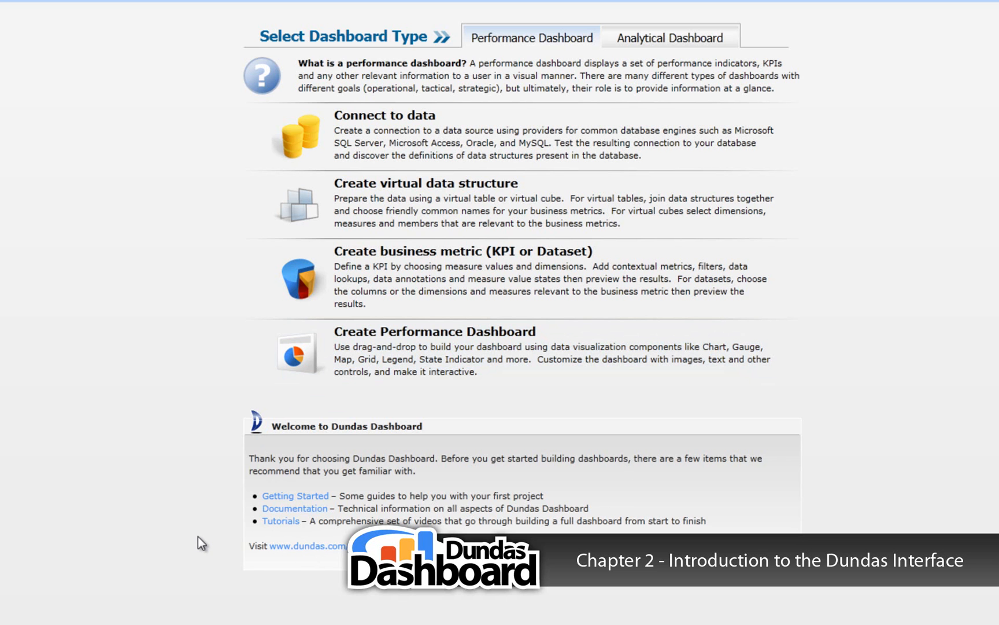